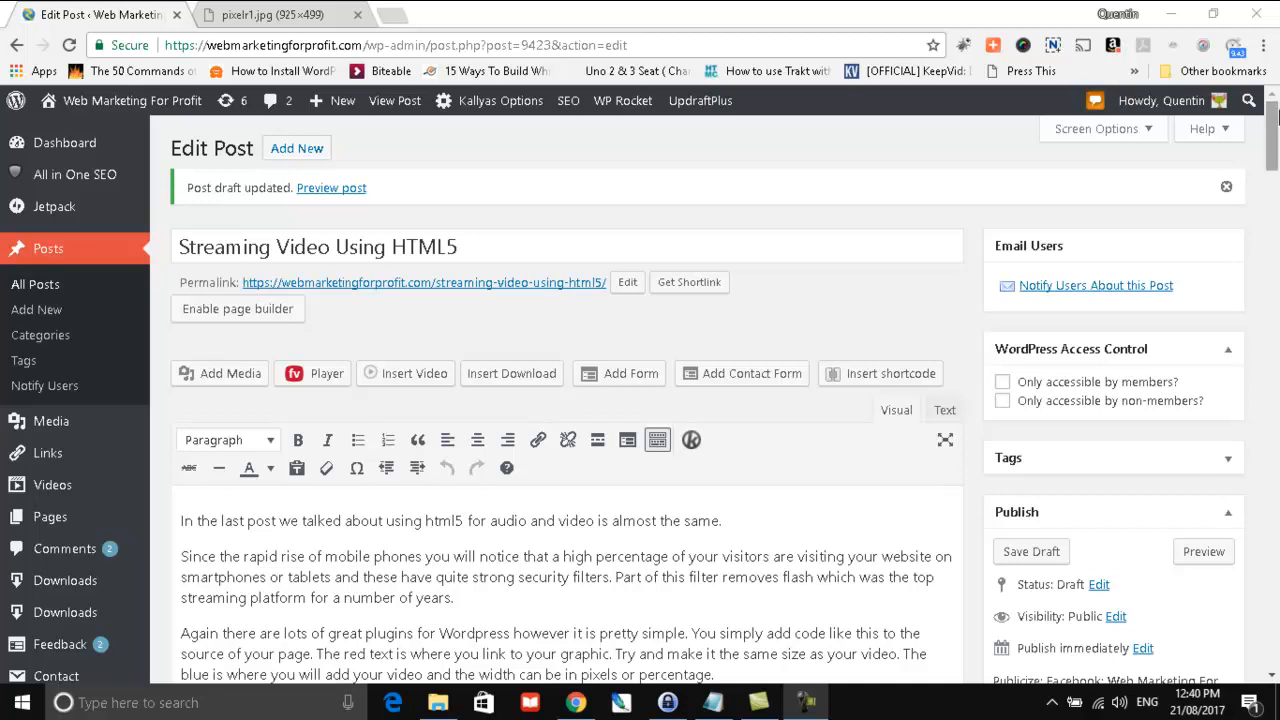
# - Add a placeholder line of x's below the sample video code in the draft
pyautogui.scroll(-3)
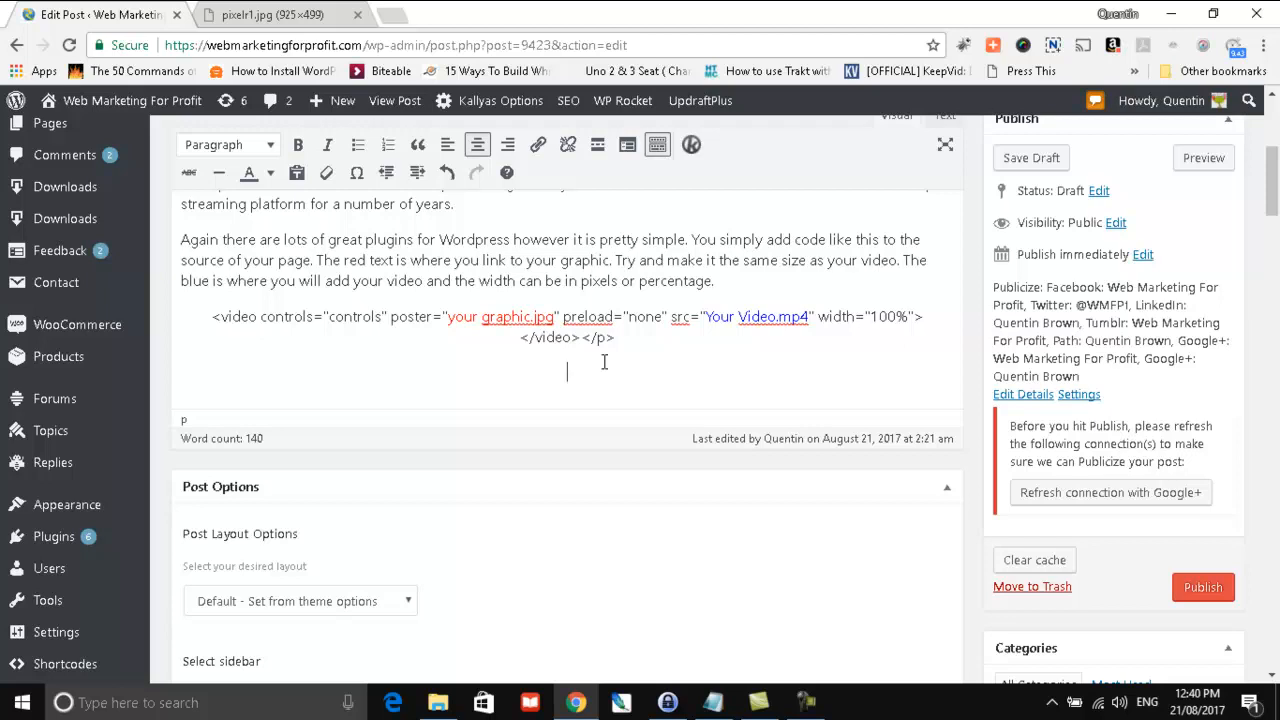
pyautogui.write('x')
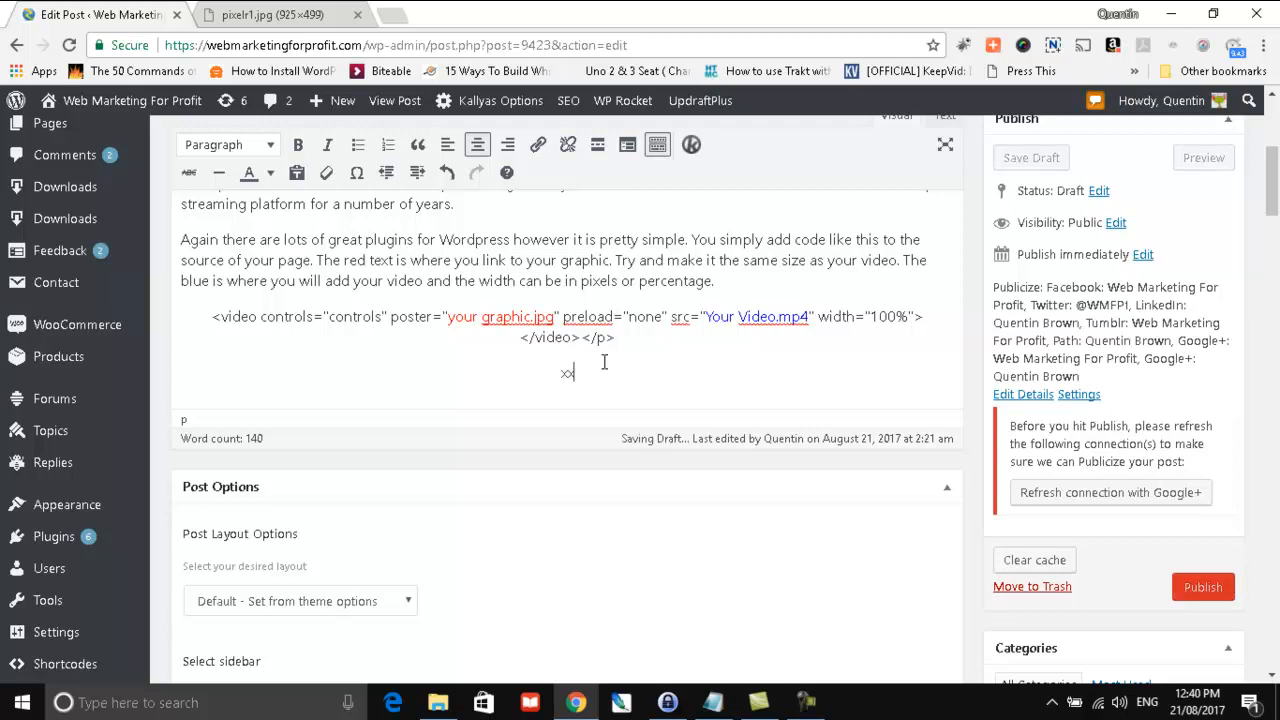
pyautogui.write('xxxxxxxxxxx')
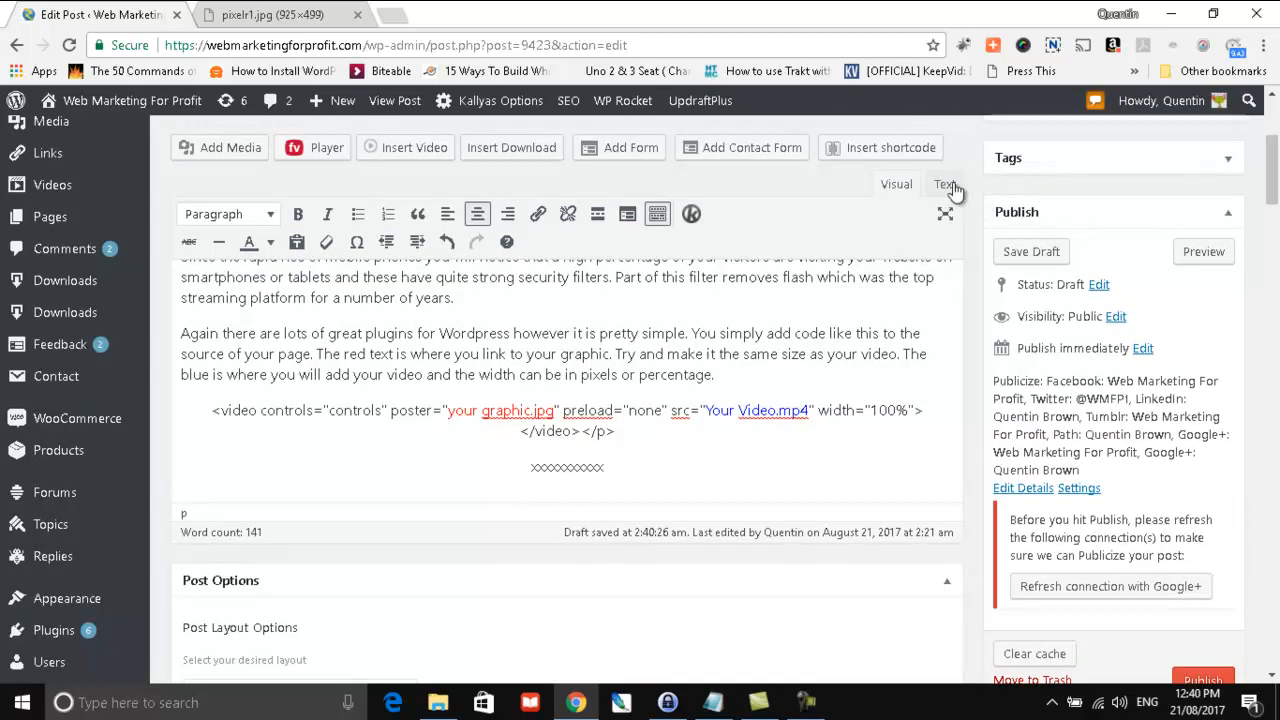
# - Show the post as raw HTML and bring up the video.txt notes in Notepad
pyautogui.click(944, 184)
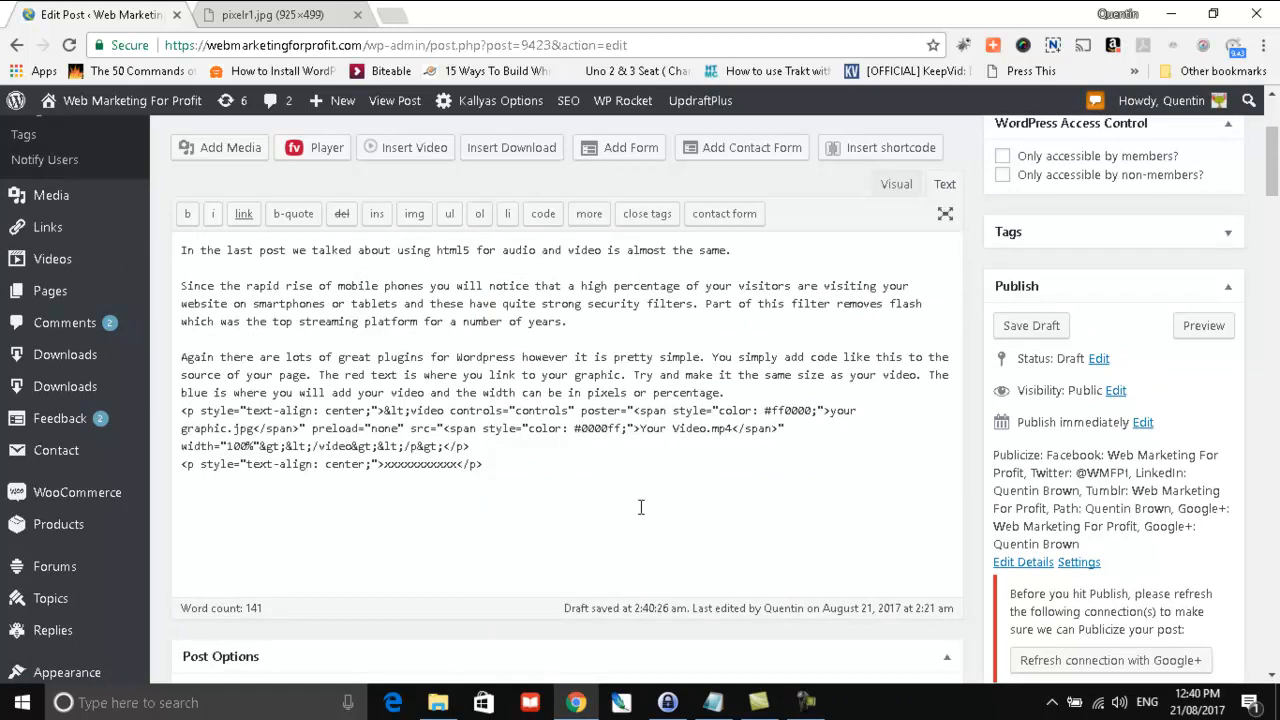
pyautogui.click(714, 702)
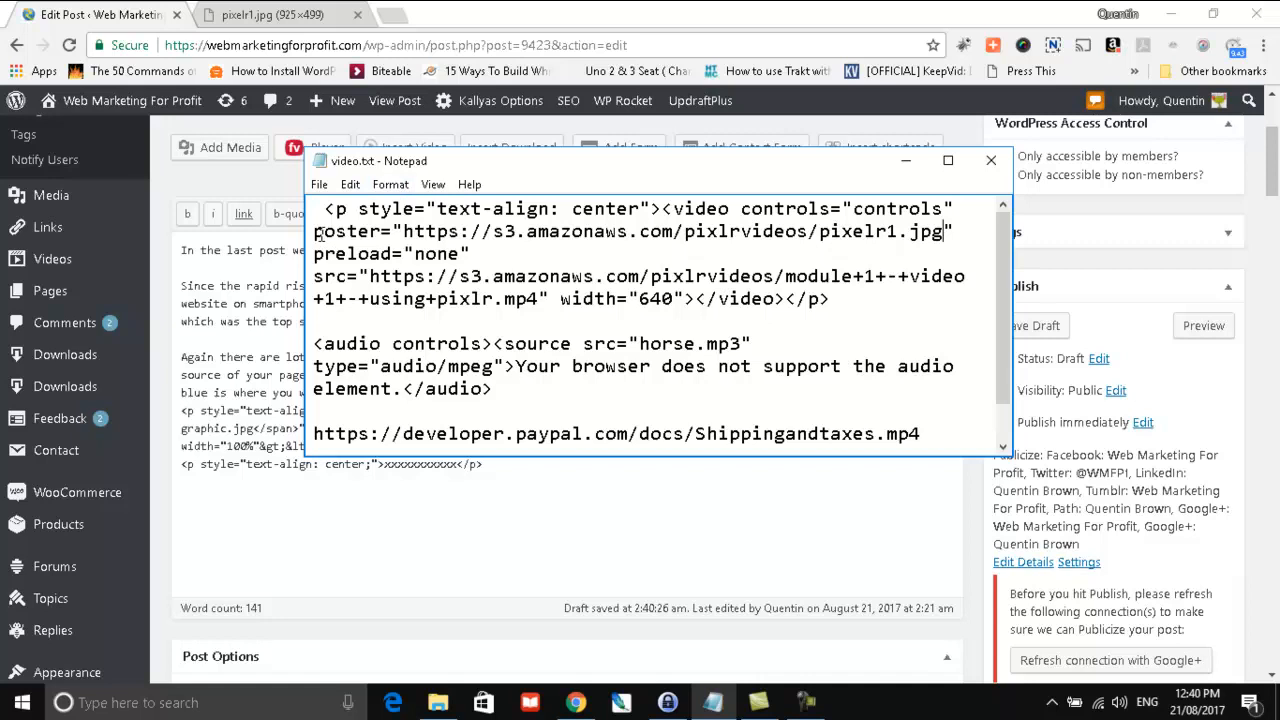
# - Change the video tag width from 640 to 100% and copy the whole video paragraph
pyautogui.moveTo(324, 208); pyautogui.dragTo(584, 232)
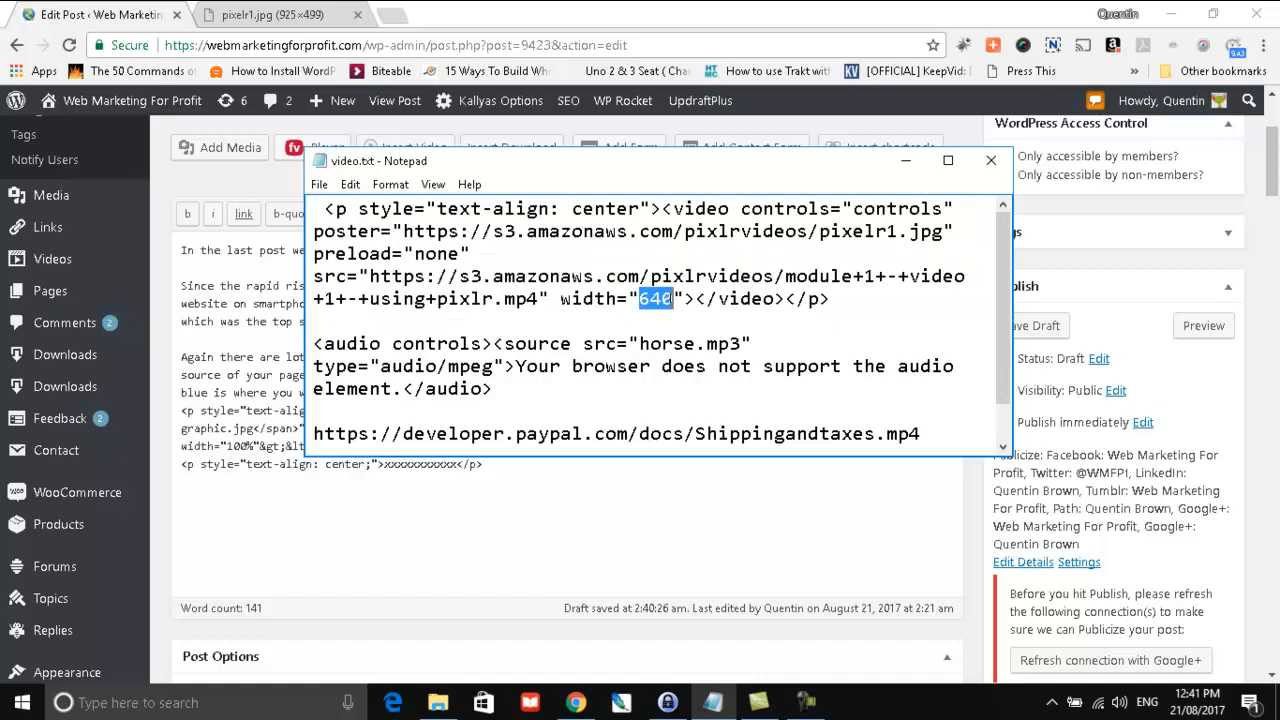
pyautogui.write('100')
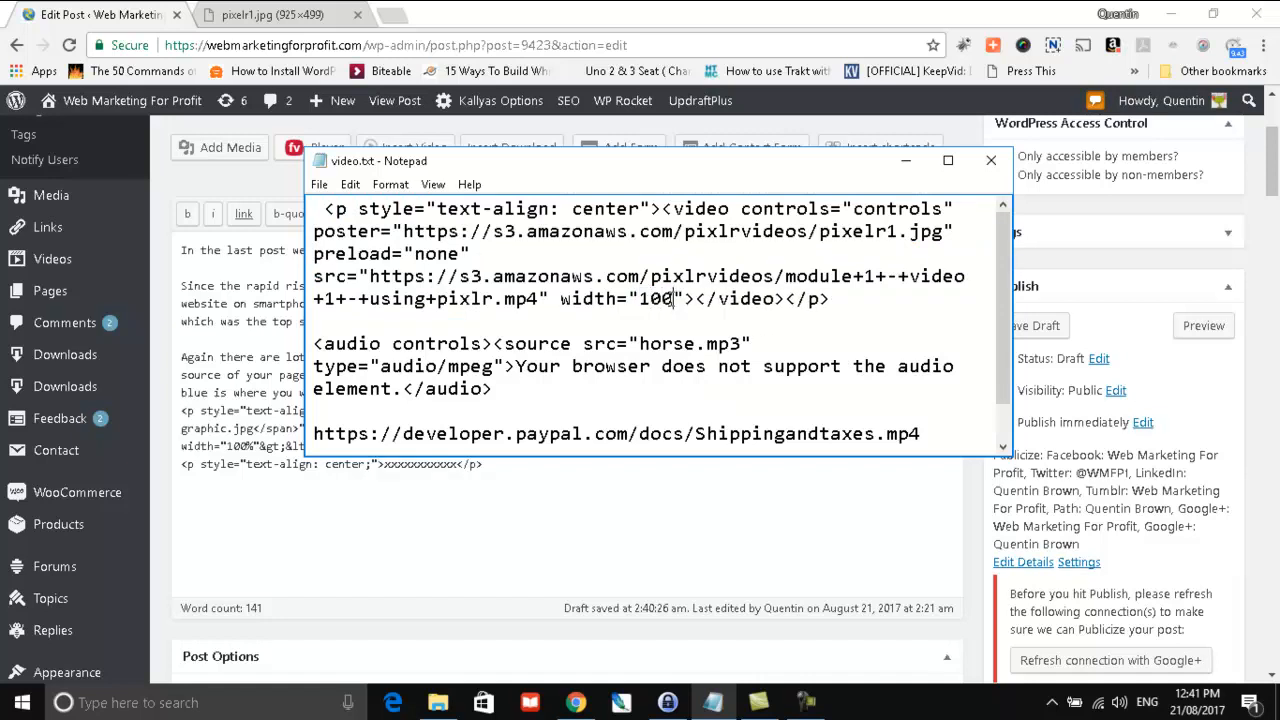
pyautogui.write('%')
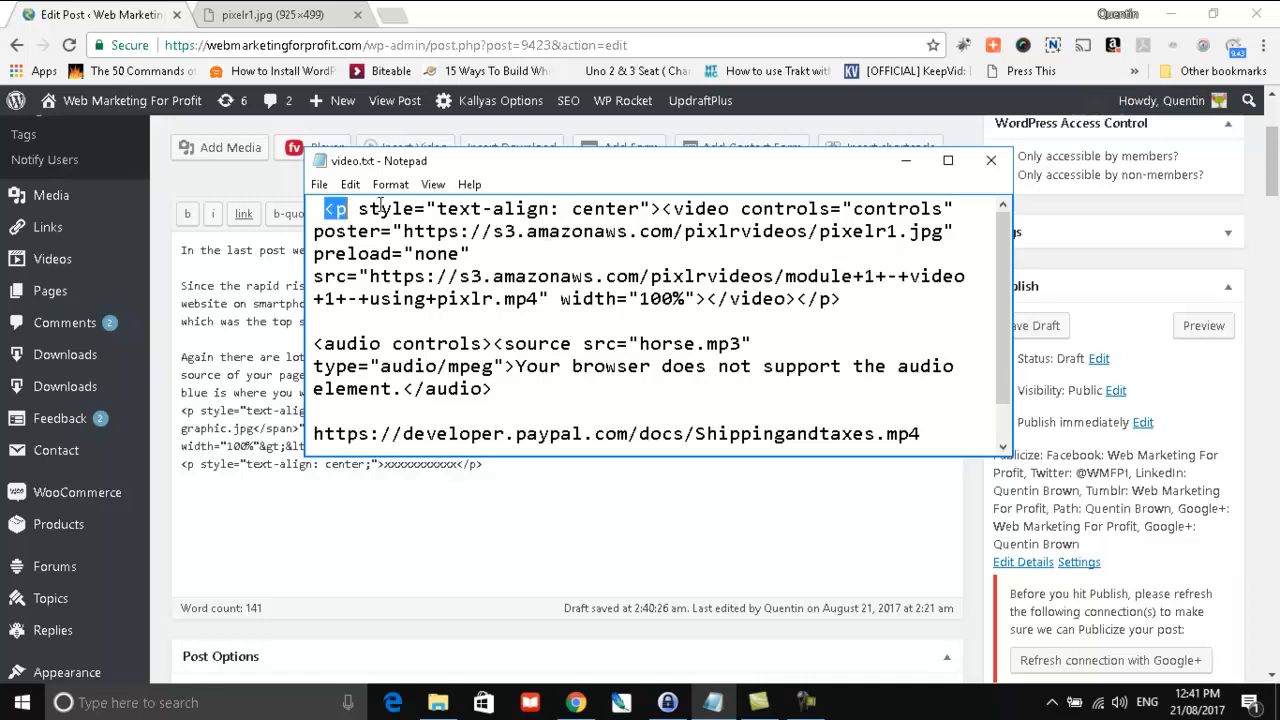
pyautogui.moveTo(330, 208); pyautogui.dragTo(844, 298)
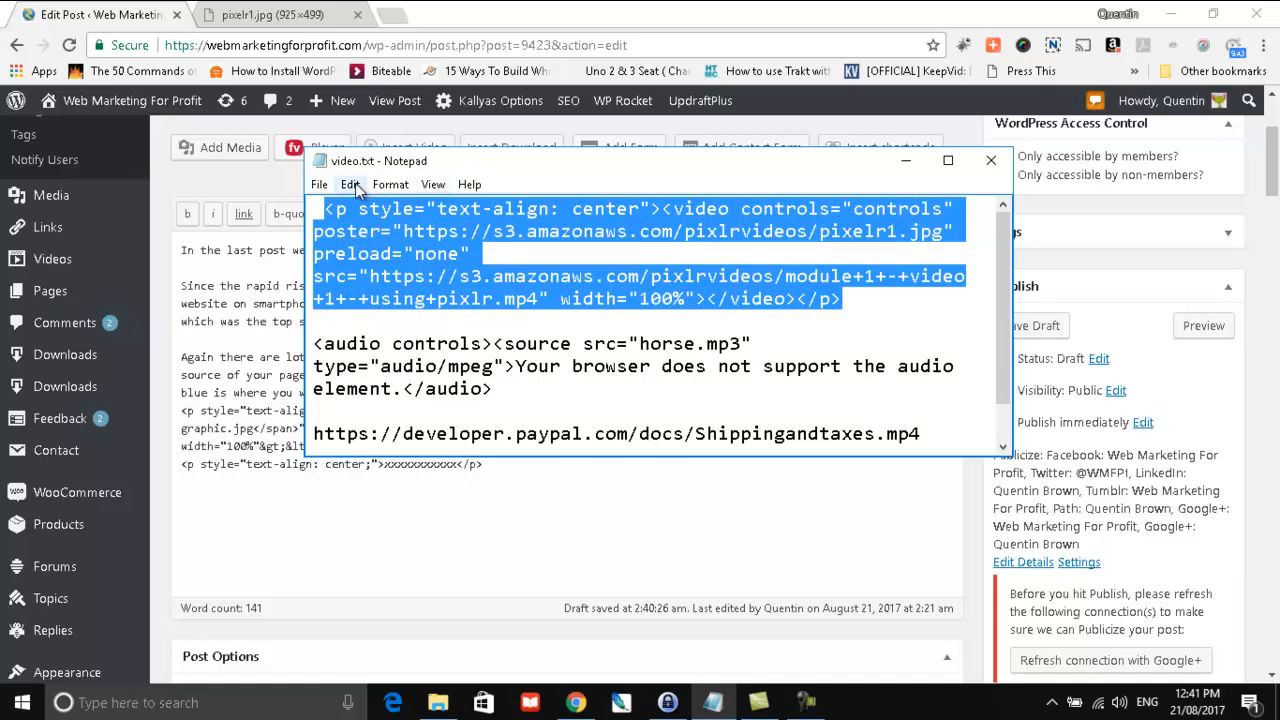
pyautogui.click(350, 184)
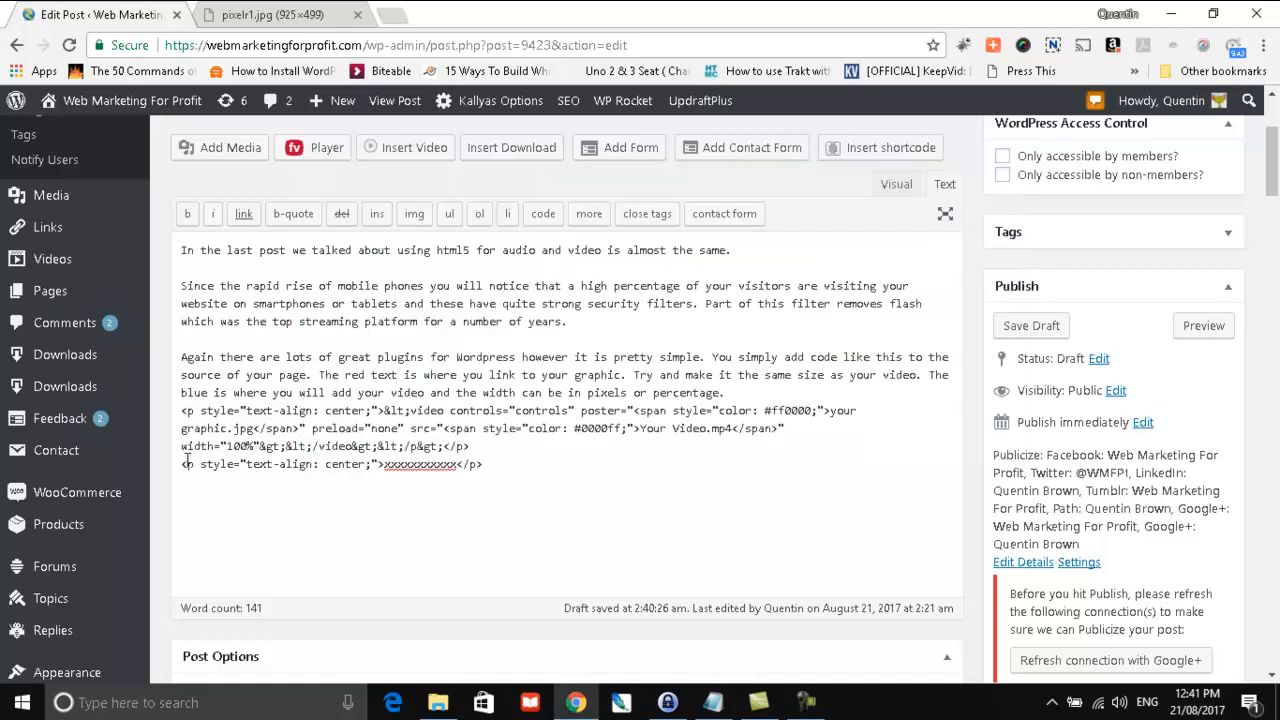
# - Paste the 100%-width video paragraph over the placeholder x line in the post HTML
pyautogui.moveTo(360, 446); pyautogui.dragTo(470, 446)
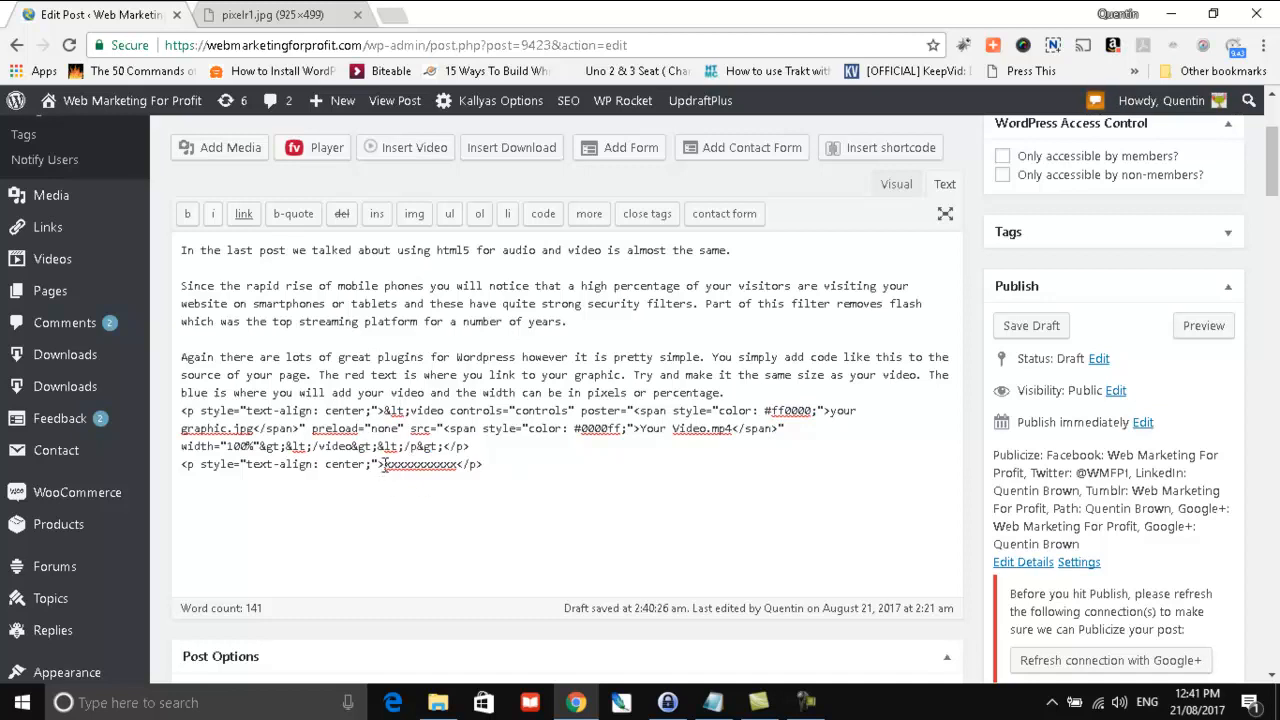
pyautogui.click(1032, 324)
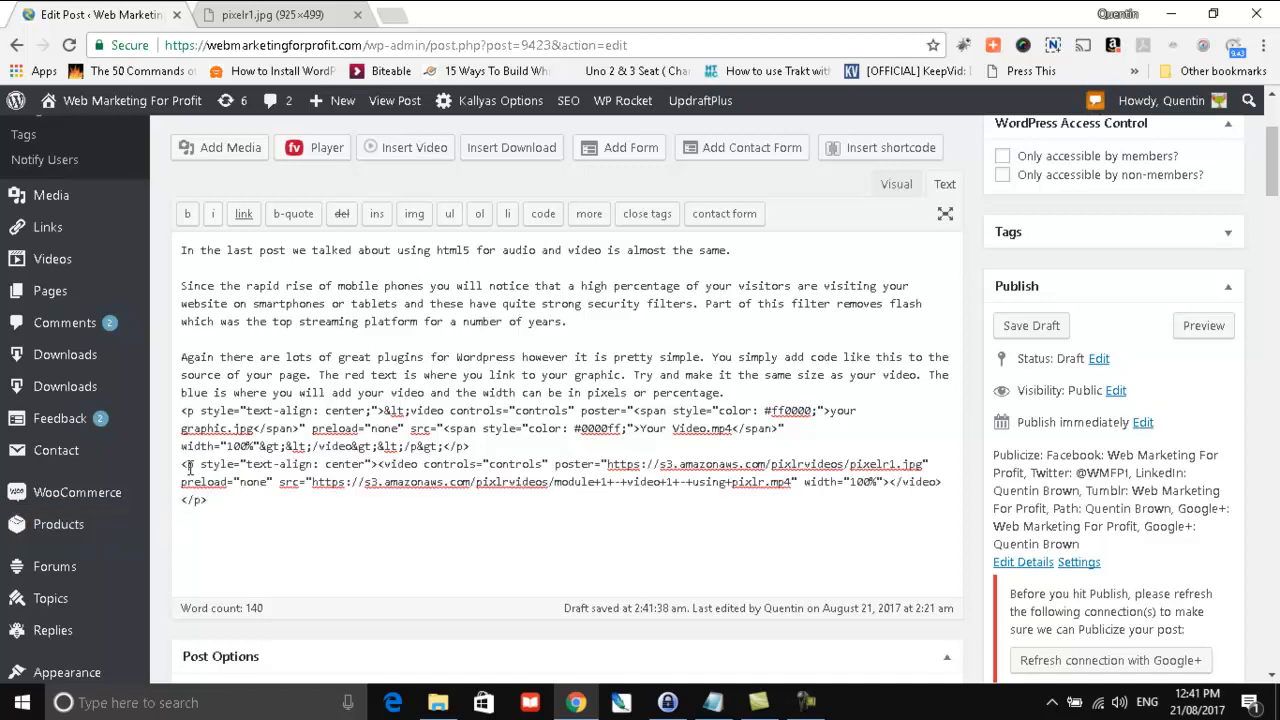
pyautogui.moveTo(350, 464)
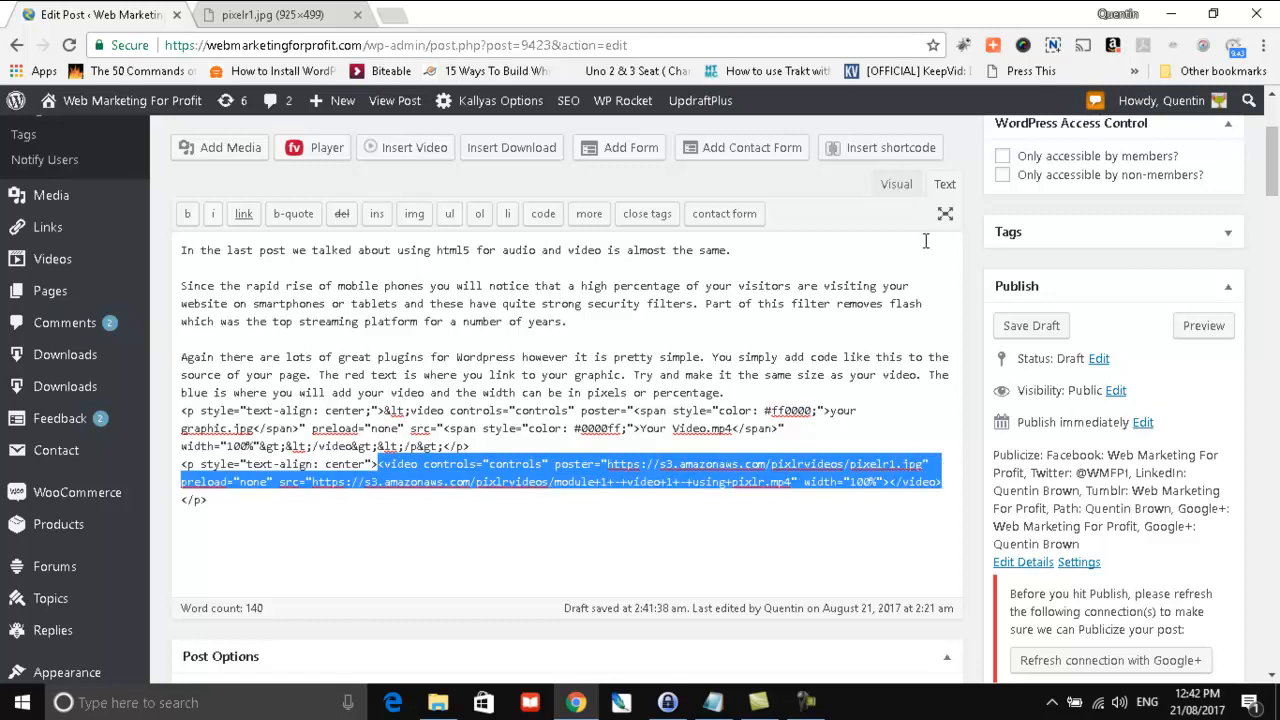
# - Check the grey video block in the Visual editor and save the draft
pyautogui.click(896, 184)
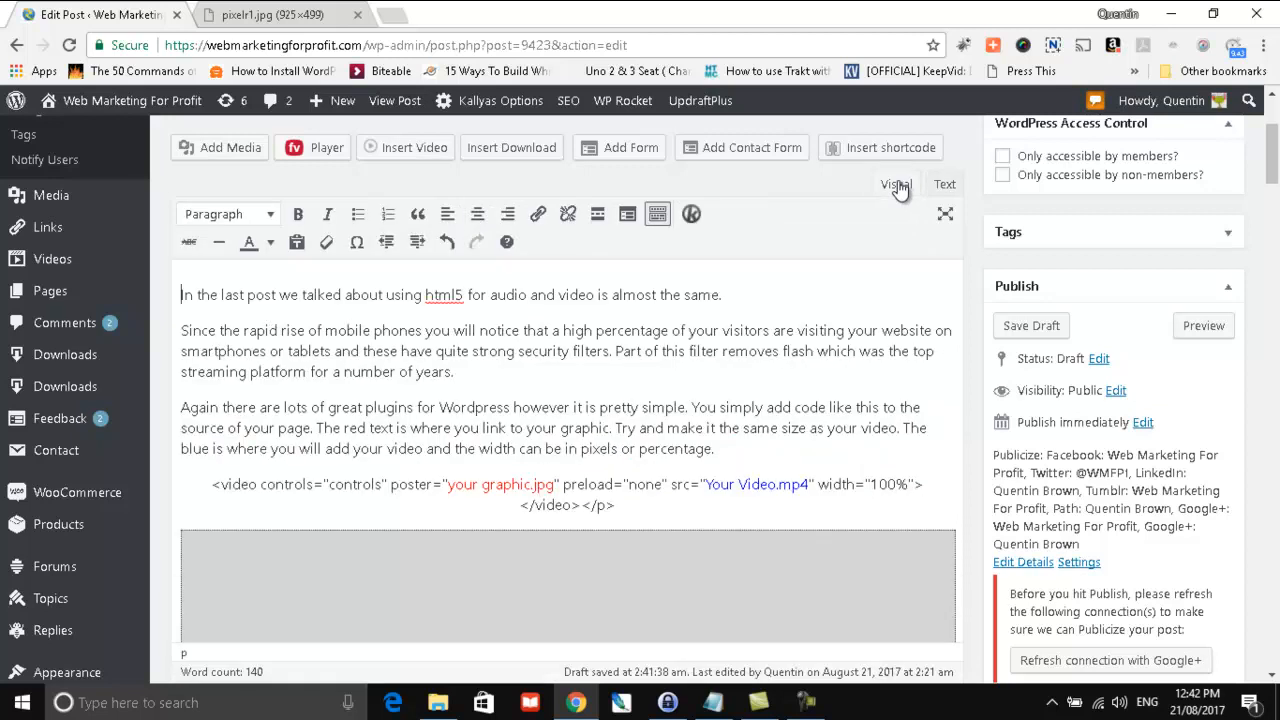
pyautogui.scroll(-3)
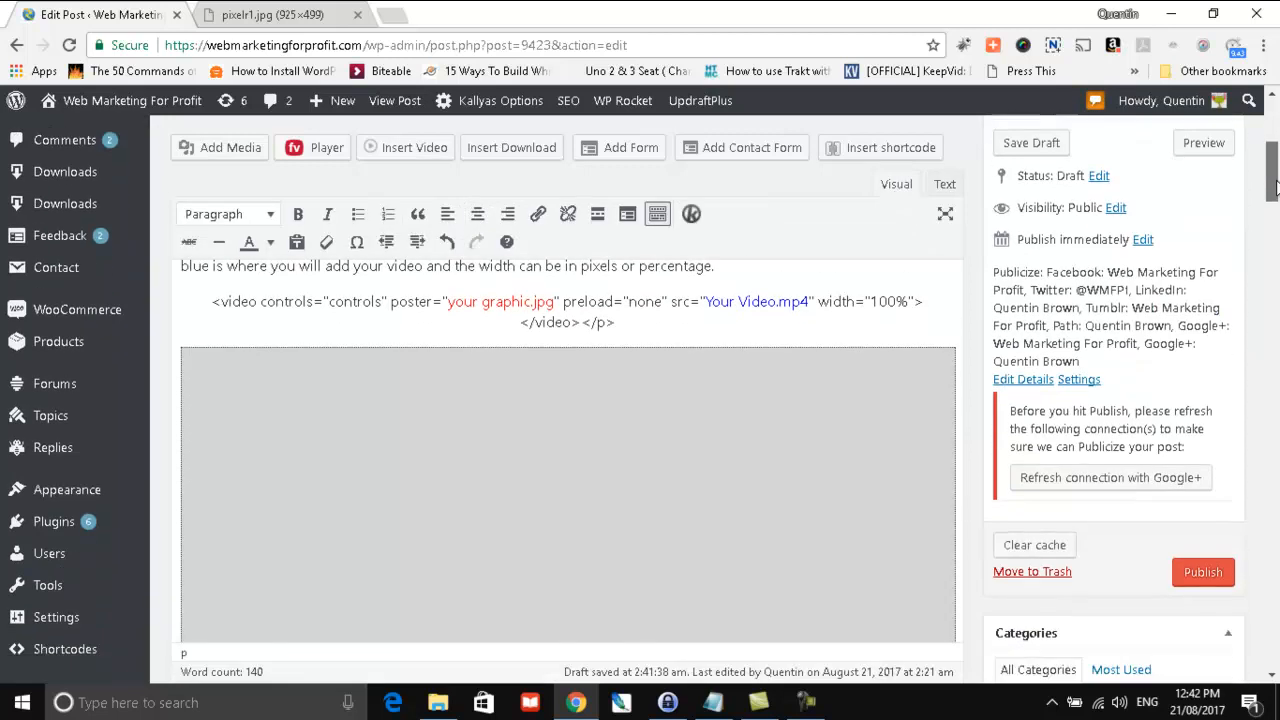
pyautogui.scroll(-3)
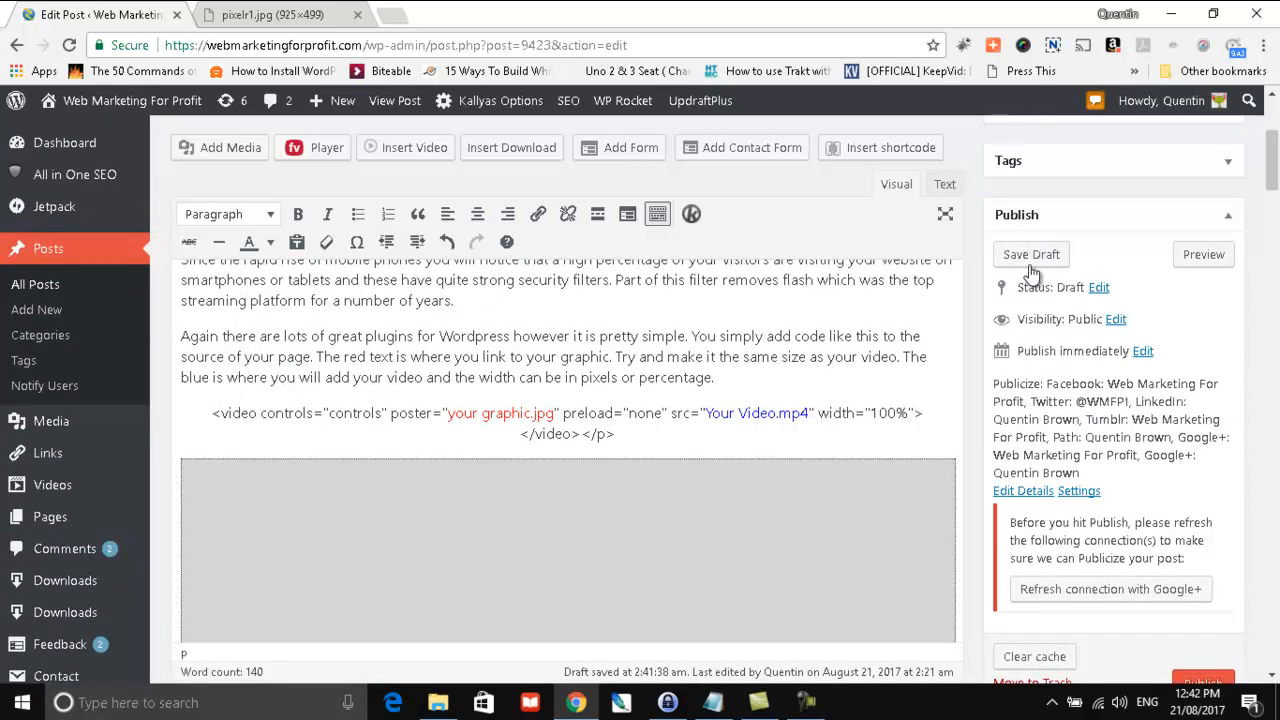
pyautogui.click(1032, 254)
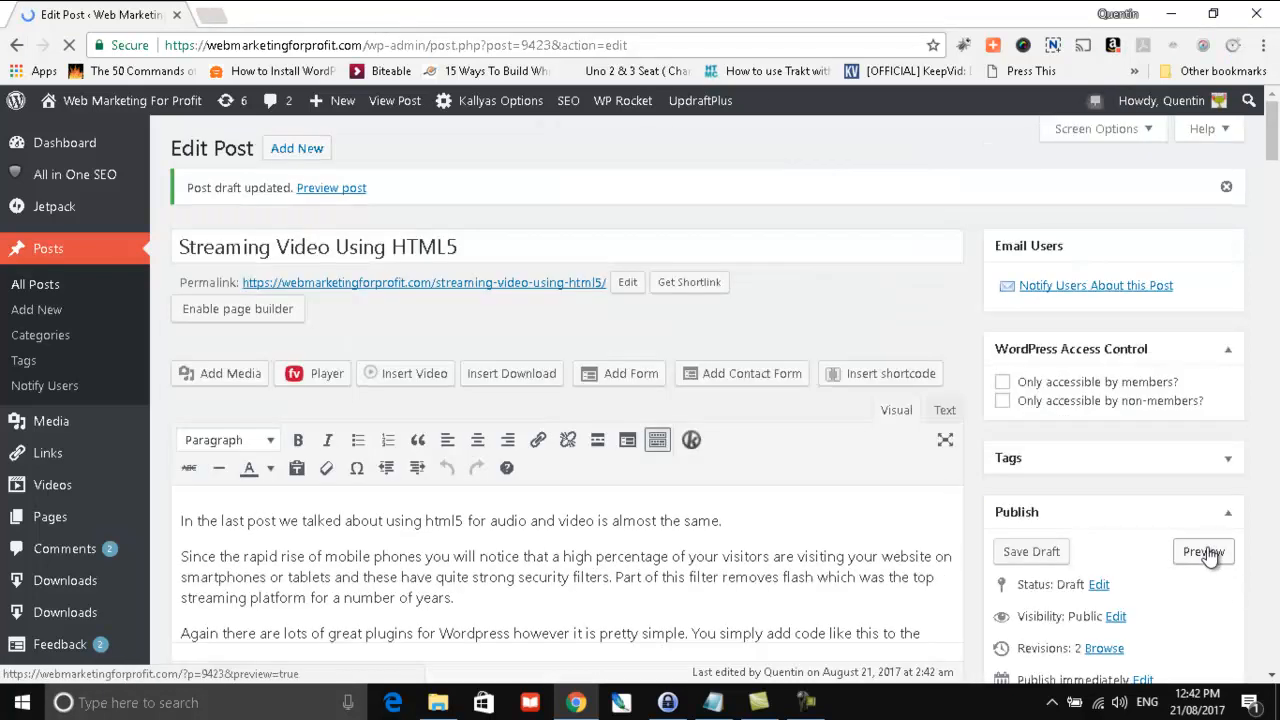
# - Preview the post in a new tab, scrolled to the video player with its poster image
pyautogui.click(1202, 552)
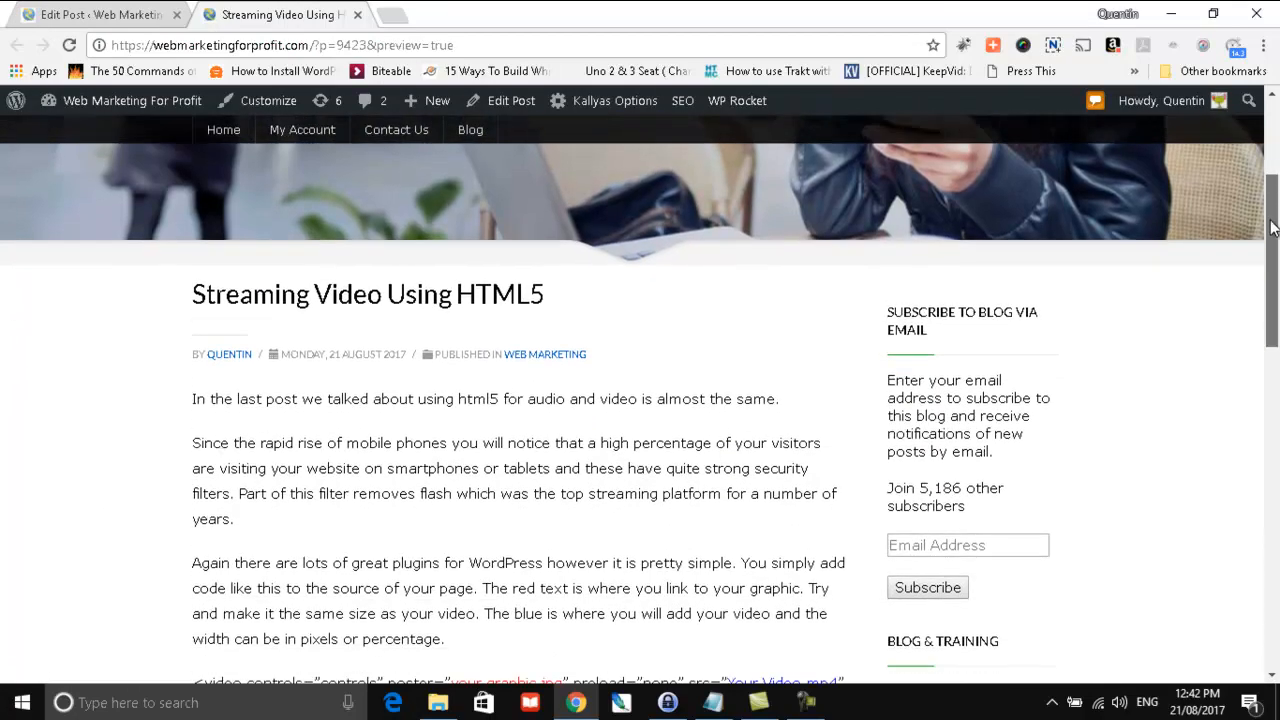
pyautogui.scroll(-3)
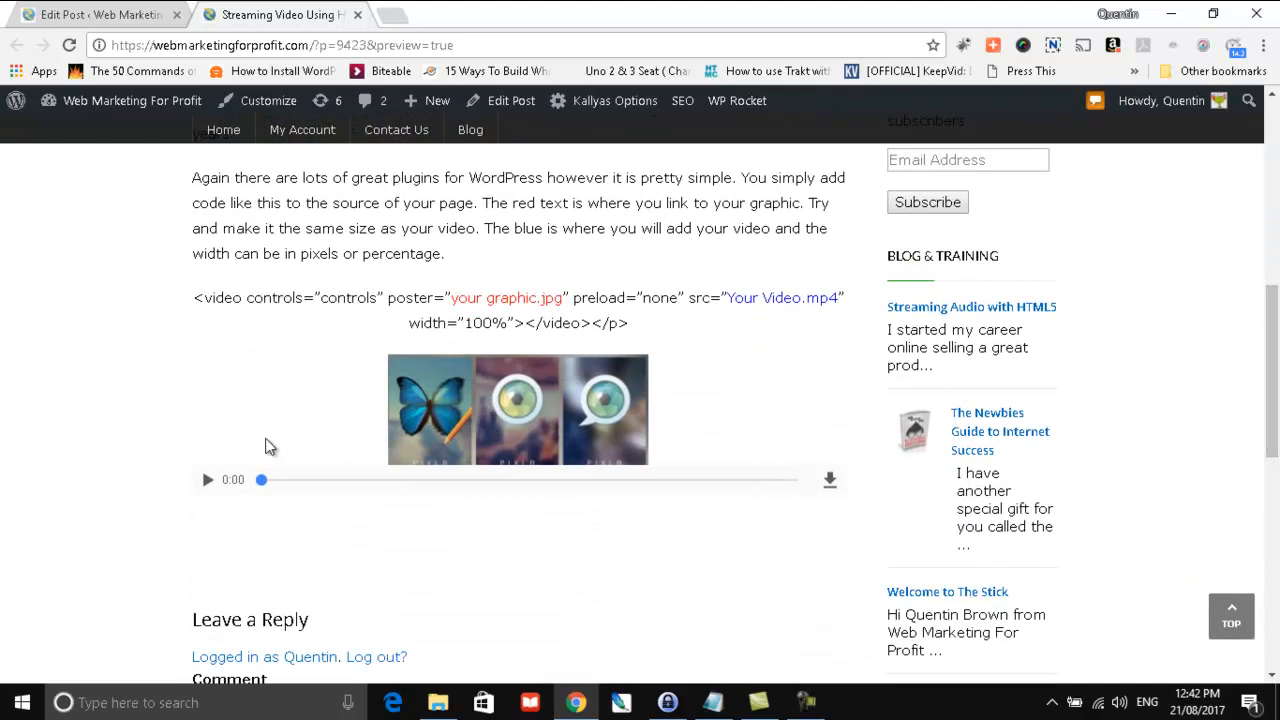
pyautogui.moveTo(300, 128)
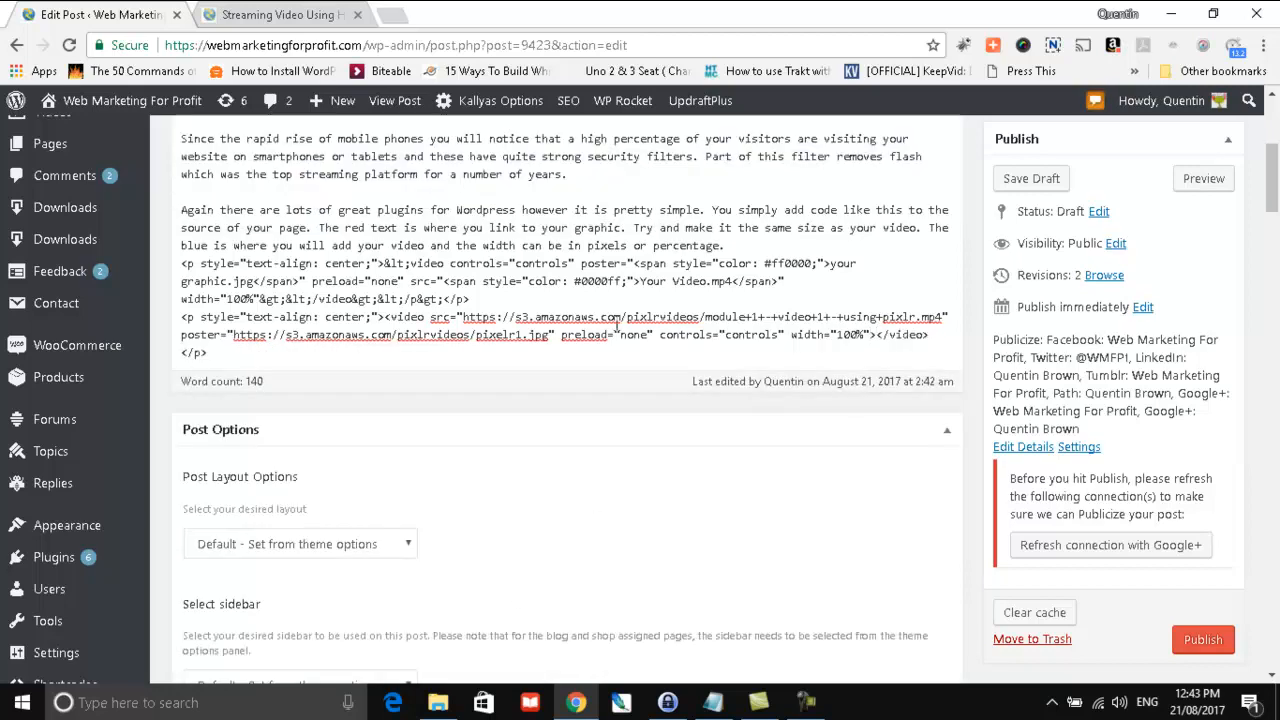
pyautogui.moveTo(1040, 186)
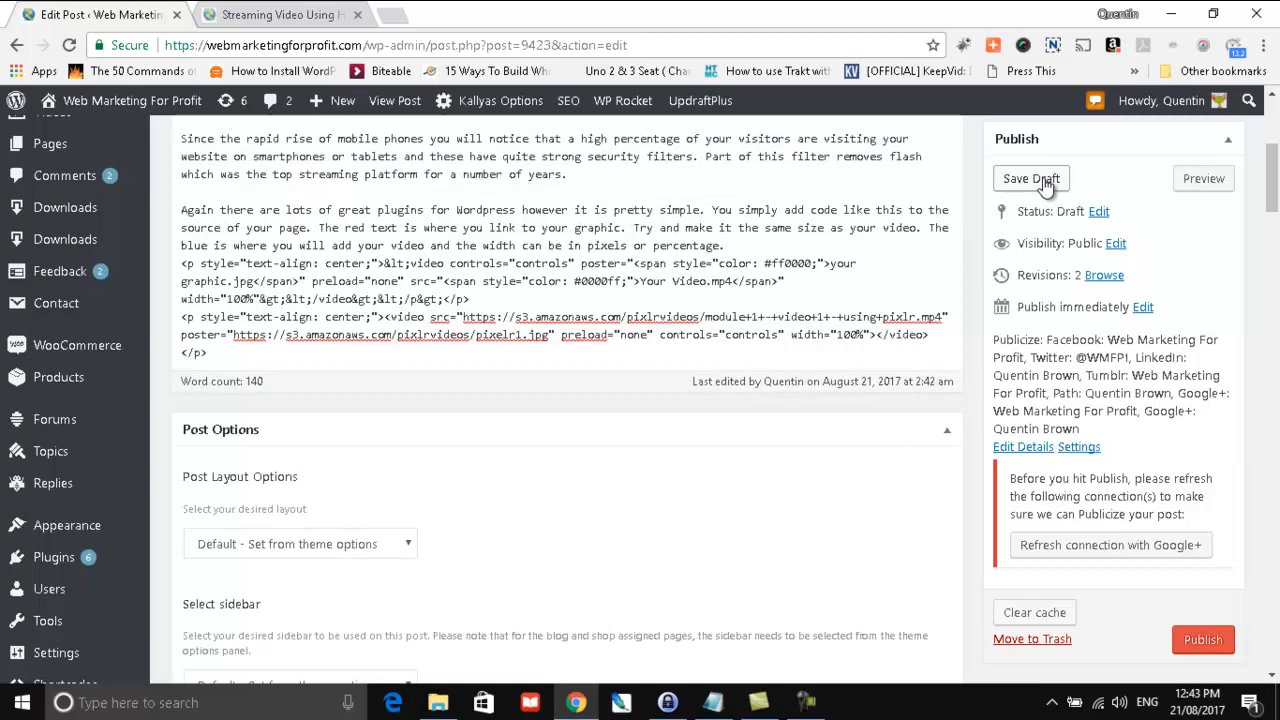
# - Save the reworked video tag draft and refresh the post preview
pyautogui.click(1032, 178)
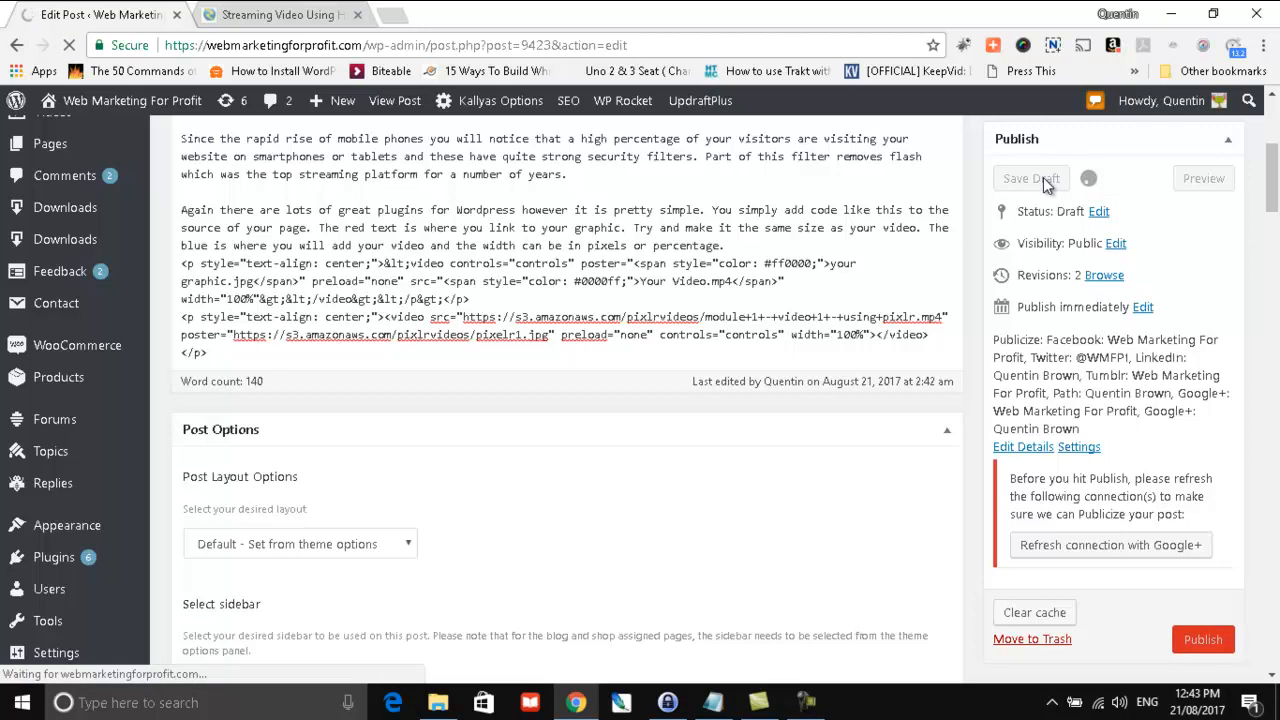
pyautogui.click(1204, 178)
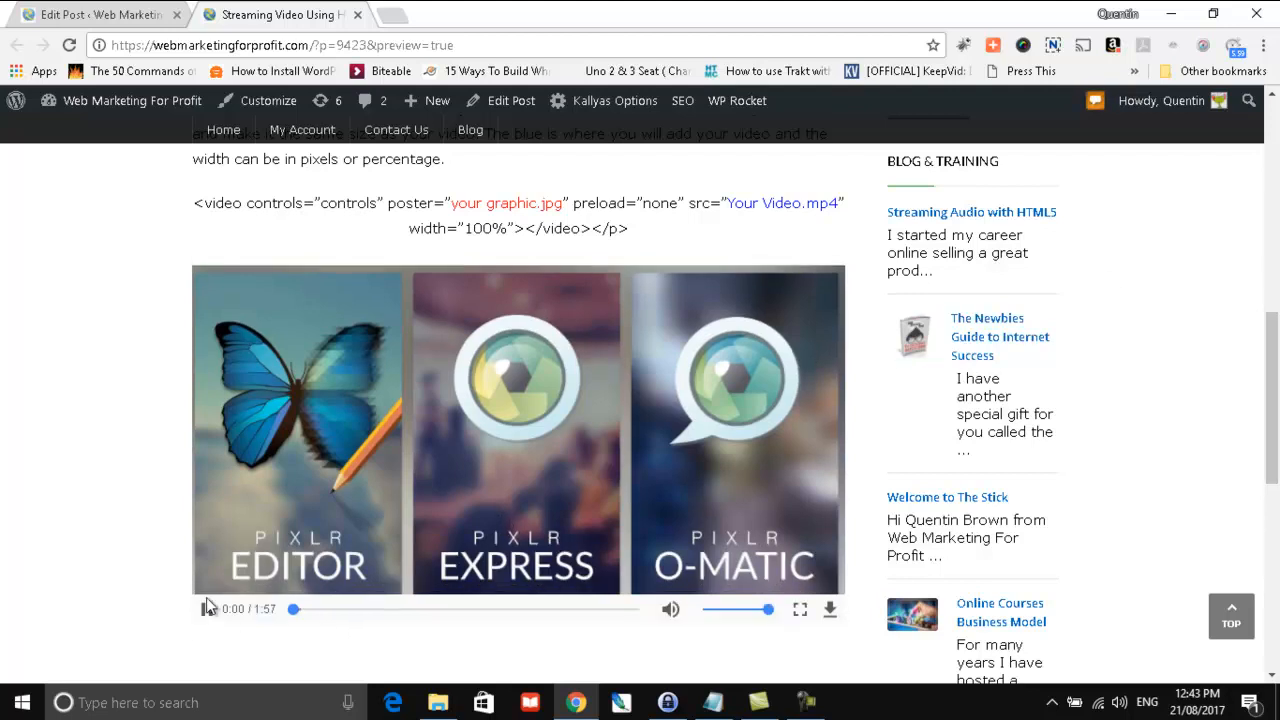
# - Play and pause the Module 1 Pixlr video, confirming it spans the content width
pyautogui.click(206, 608)
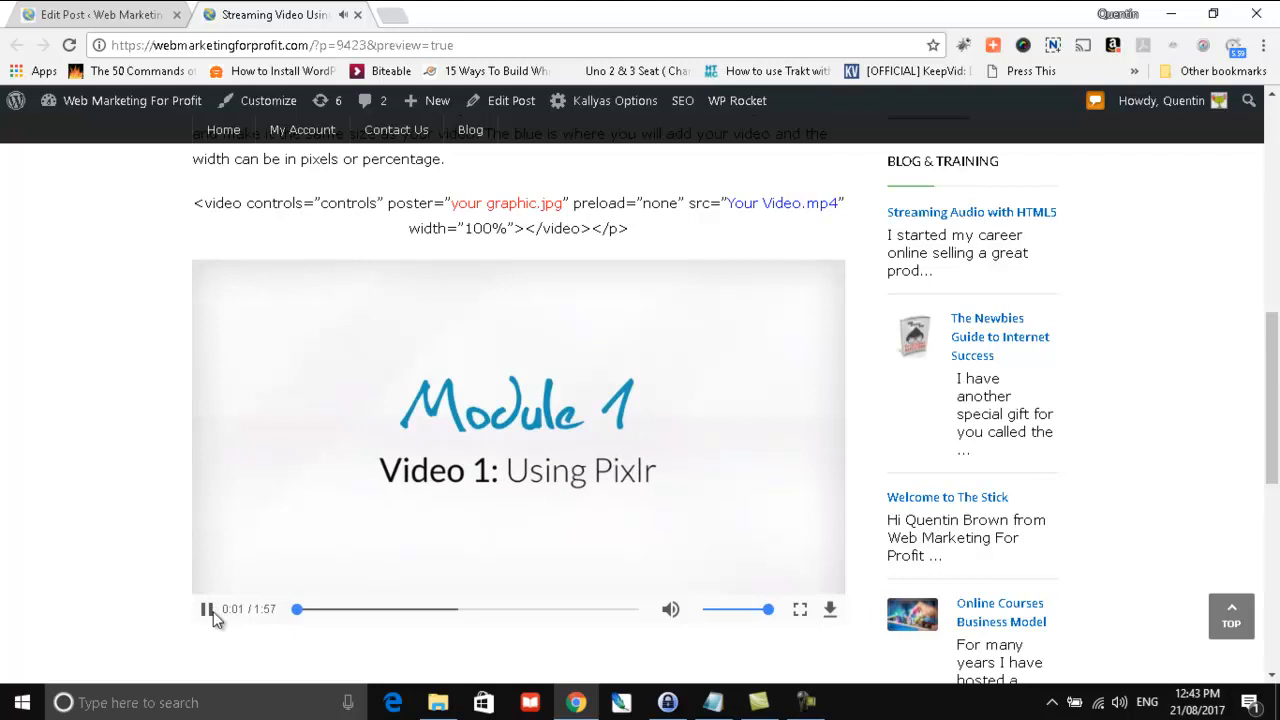
pyautogui.click(206, 608)
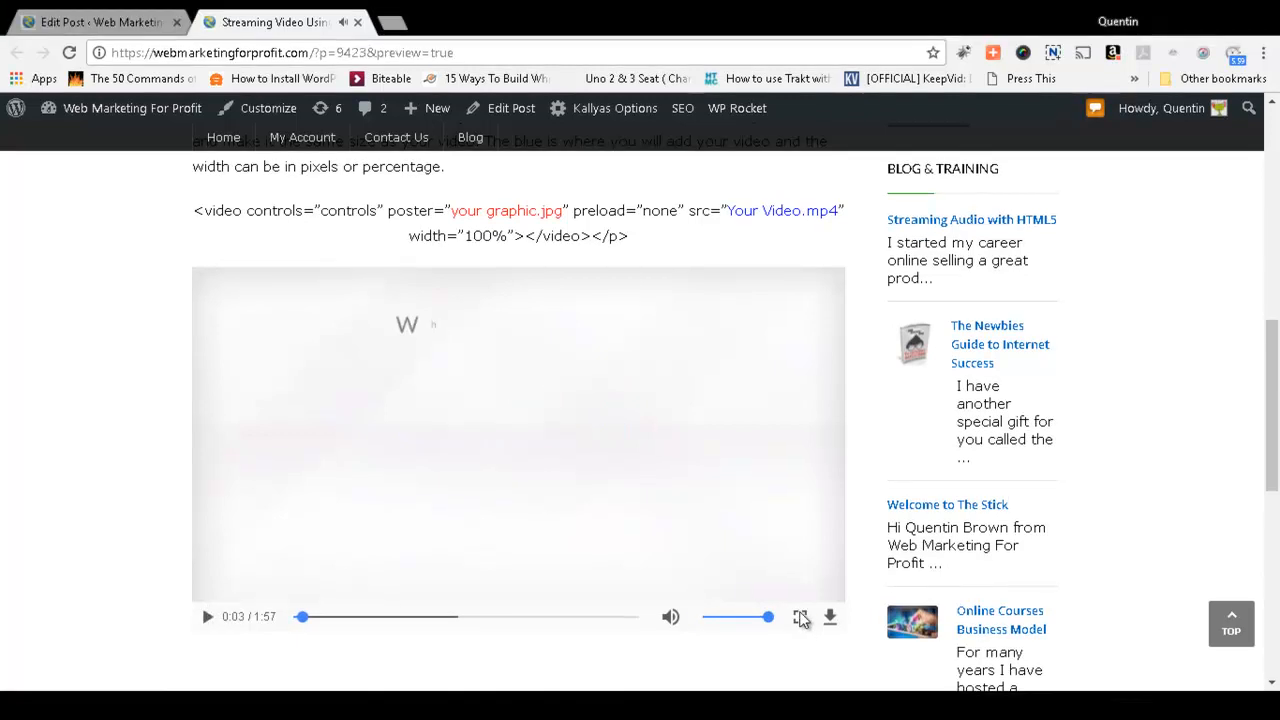
pyautogui.click(798, 618)
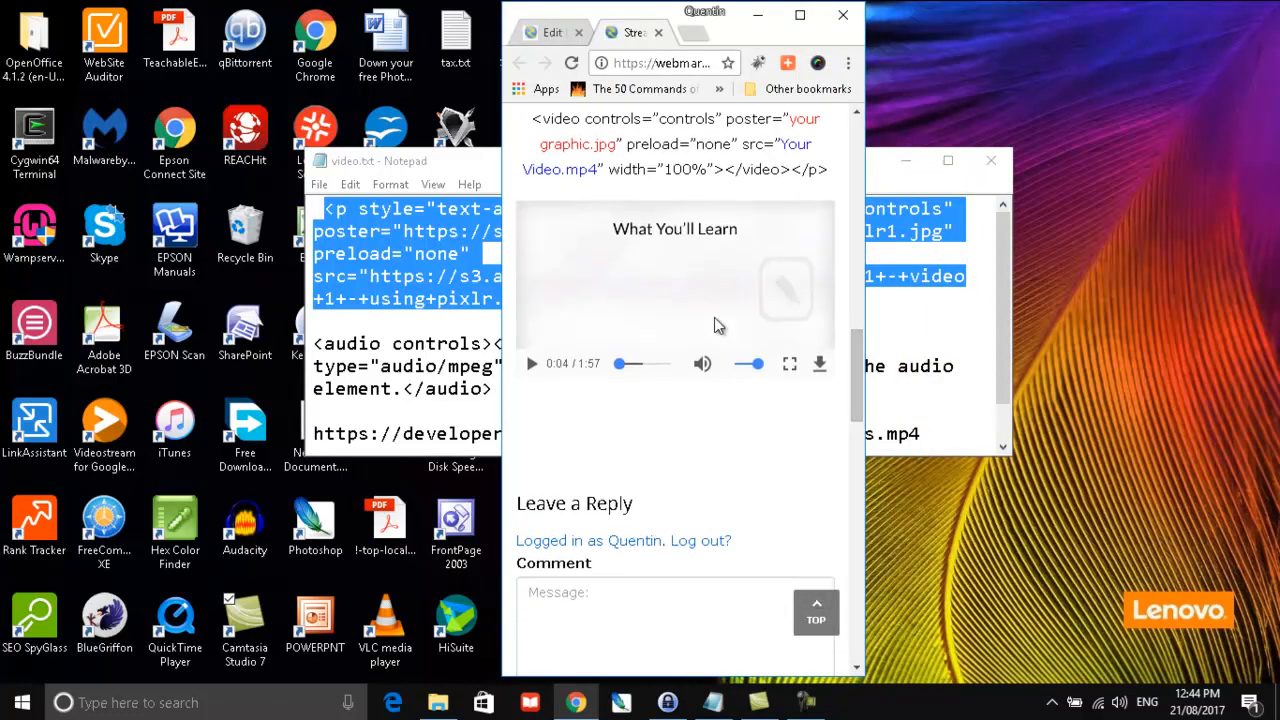
pyautogui.moveTo(688, 288)
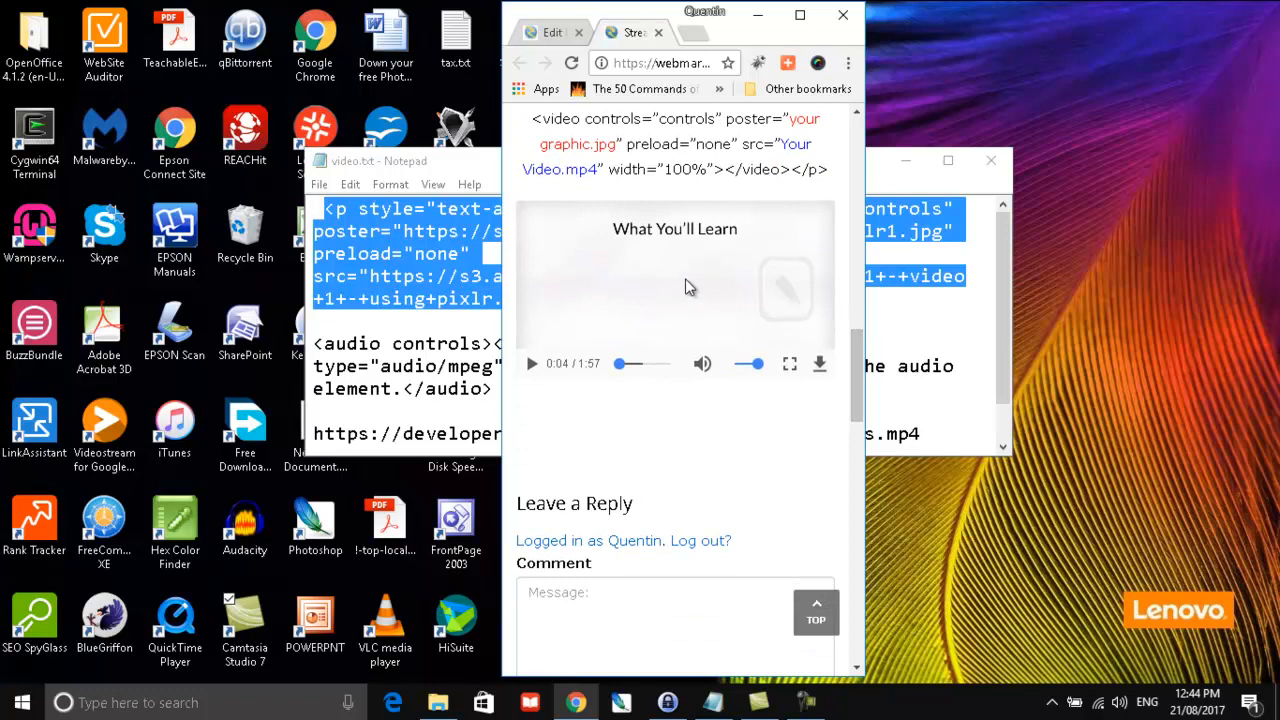